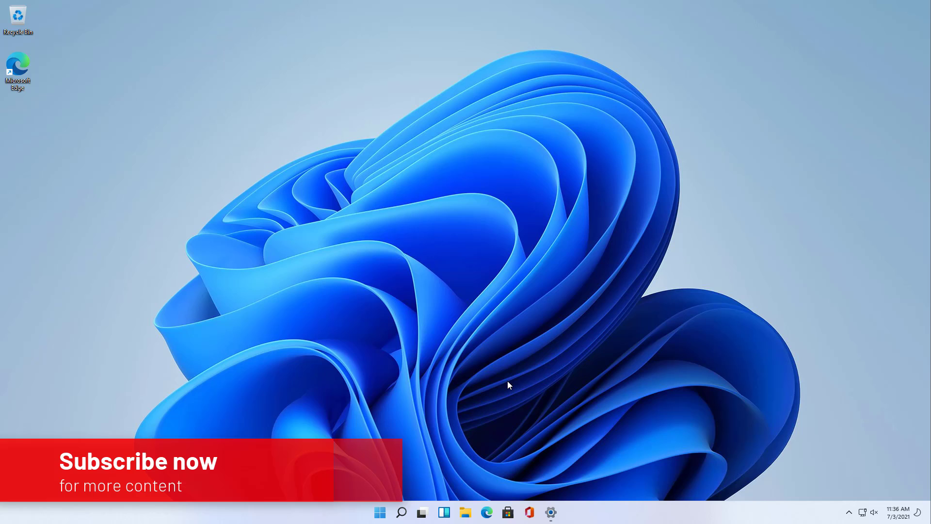
Bring up the Run dialog over the desktop with an empty command field.
{"action": "left_click", "coordinate": [550, 512]}
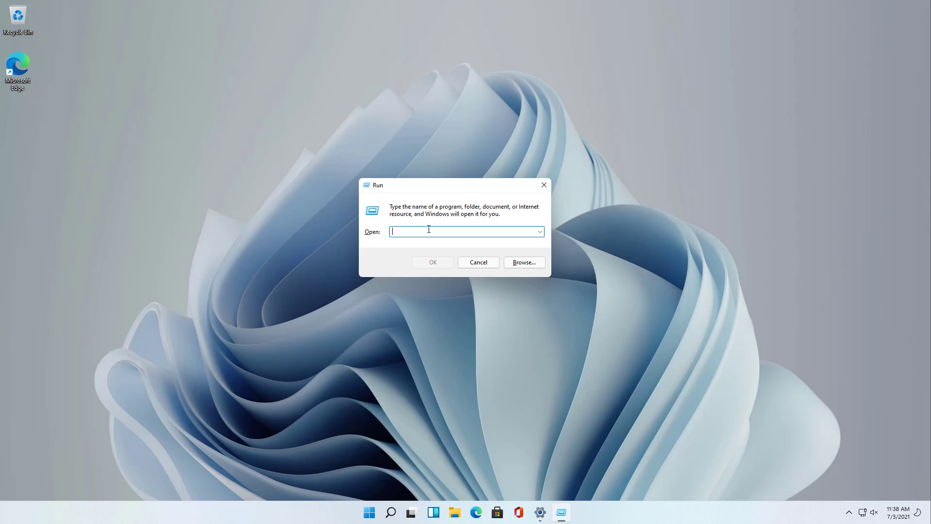
Open %SystemRoot%\web\wallpaper from the Run dialog to reach the wallpaper folder.
{"action": "type", "text": "%SystemRoot%\\web\\wallpaper"}
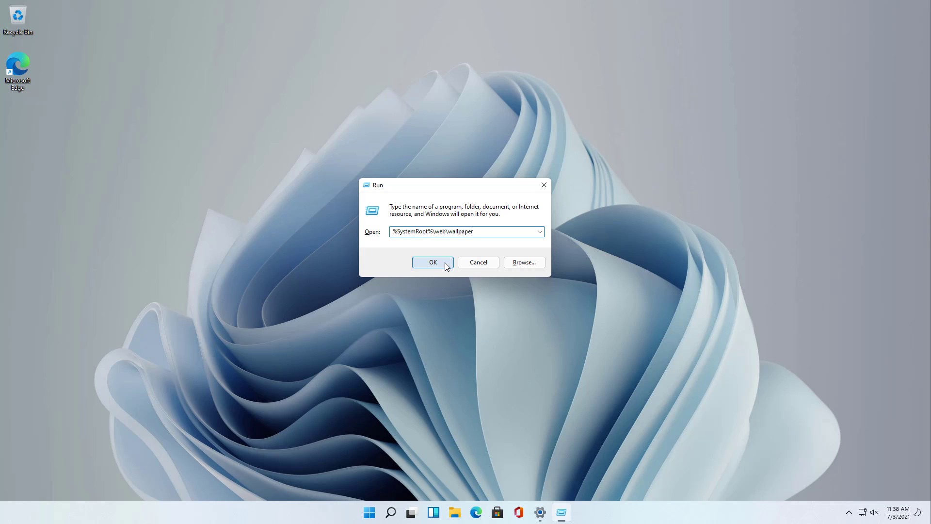
{"action": "left_click", "coordinate": [432, 261]}
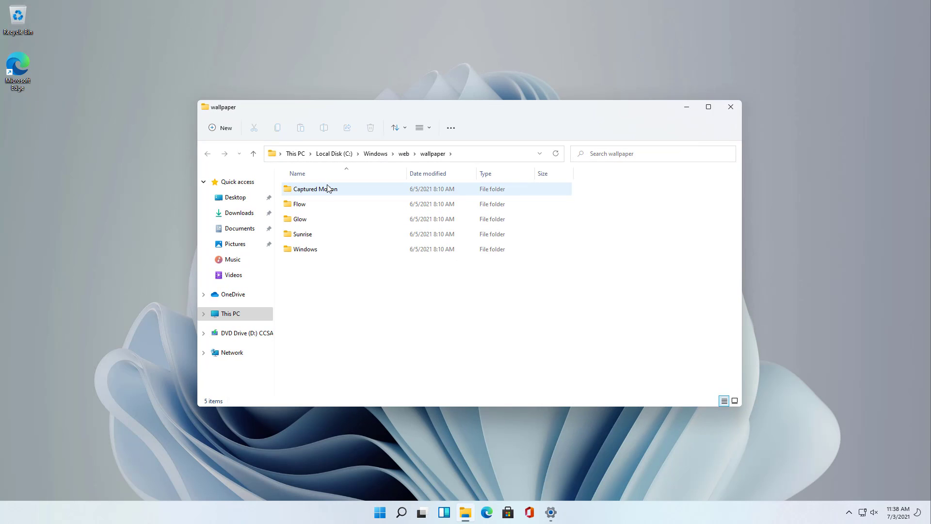
Look inside the Flow theme folder, return to the wallpaper folder and change the view.
{"action": "double_click", "coordinate": [315, 189]}
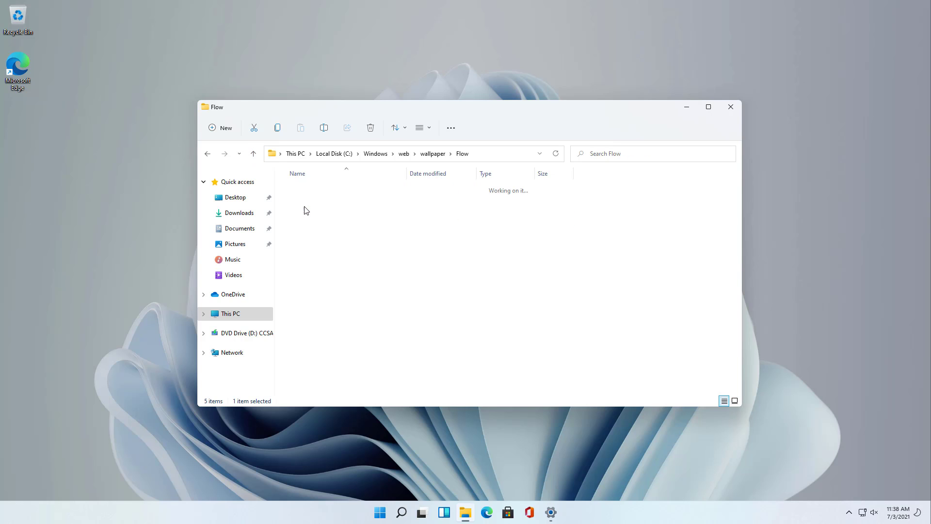
{"action": "left_click", "coordinate": [252, 154]}
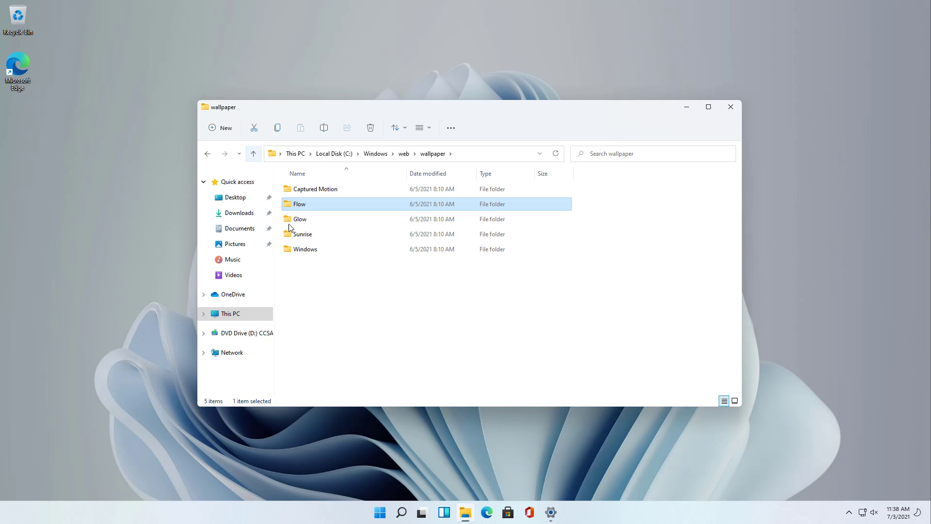
{"action": "double_click", "coordinate": [300, 218]}
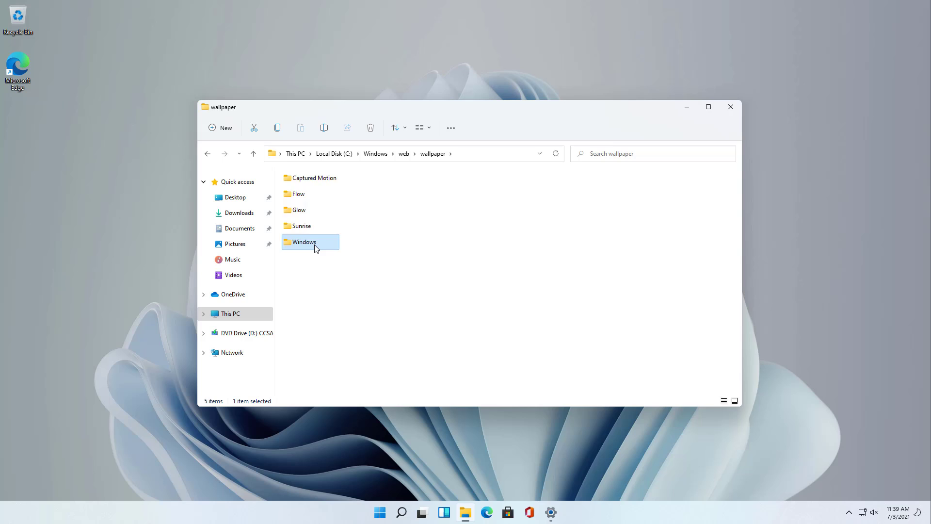
Browse the Windows folder holding default images img0 and img19, then bring up folder actions.
{"action": "double_click", "coordinate": [304, 241]}
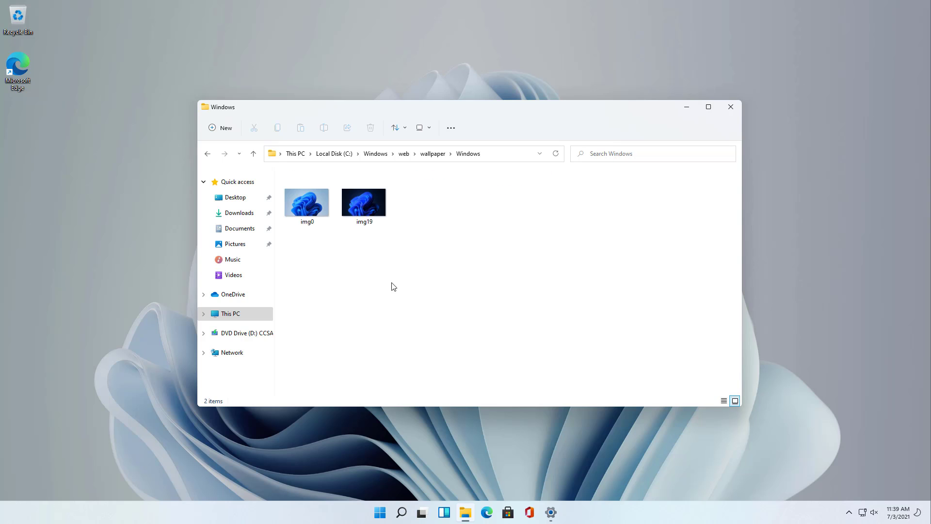
{"action": "mouse_move", "coordinate": [260, 162]}
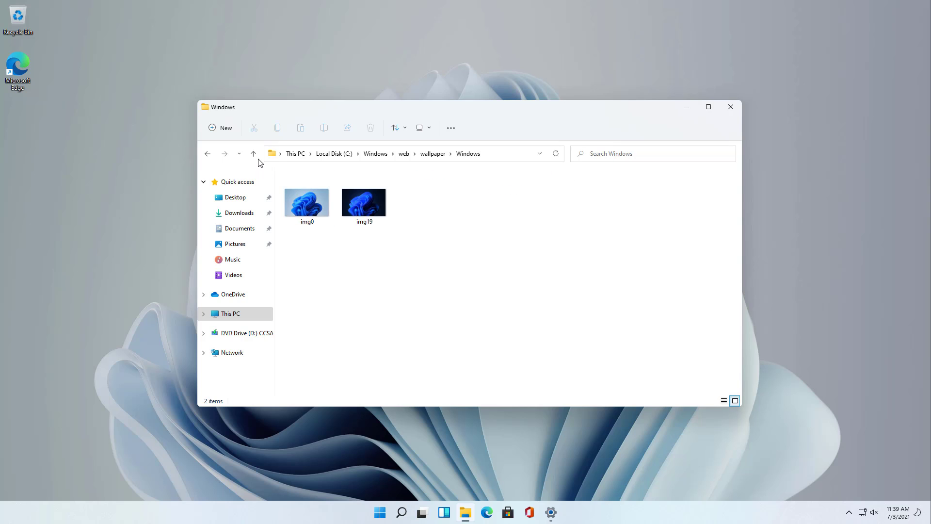
{"action": "left_click", "coordinate": [254, 153]}
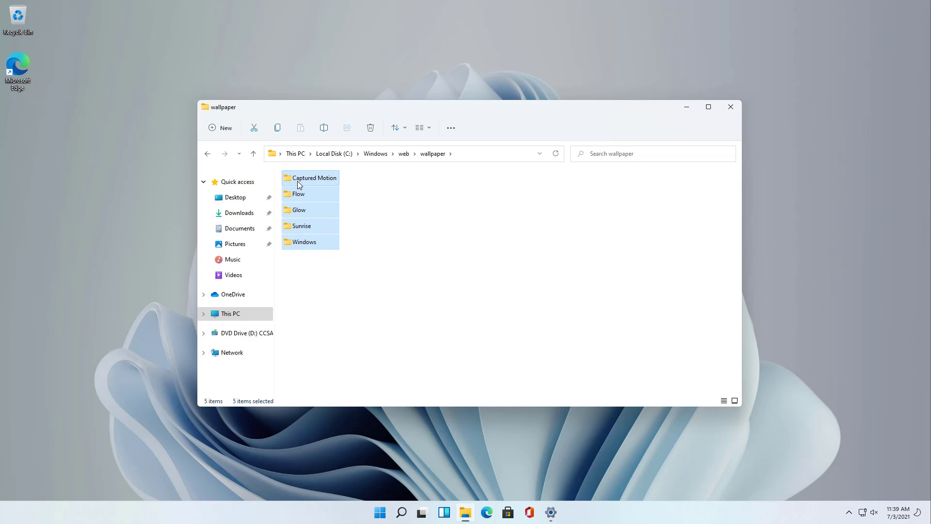
{"action": "right_click", "coordinate": [67, 160]}
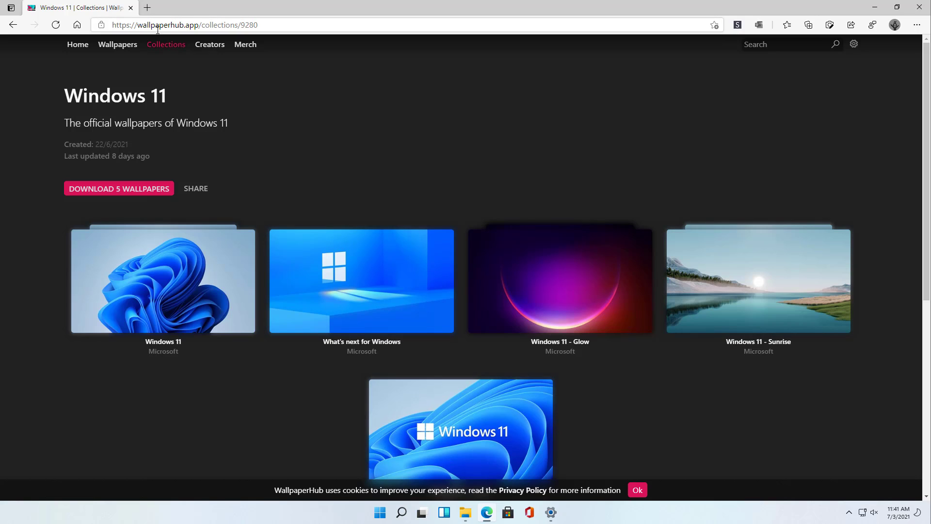
{"action": "mouse_move", "coordinate": [266, 26]}
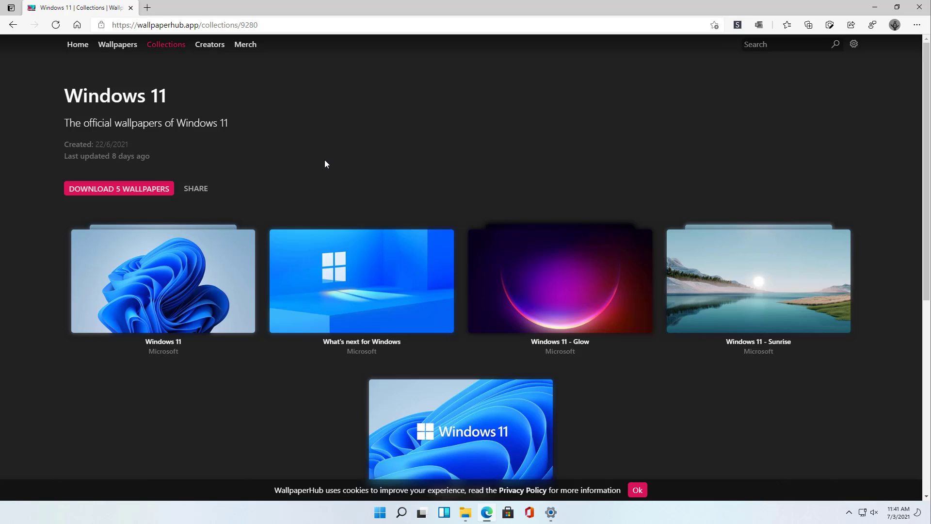
Reveal all five wallpapers of the WallpaperHub Windows 11 collection, including Windows 11 - Hero.
{"action": "scroll", "scroll_direction": "down", "scroll_amount": 3}
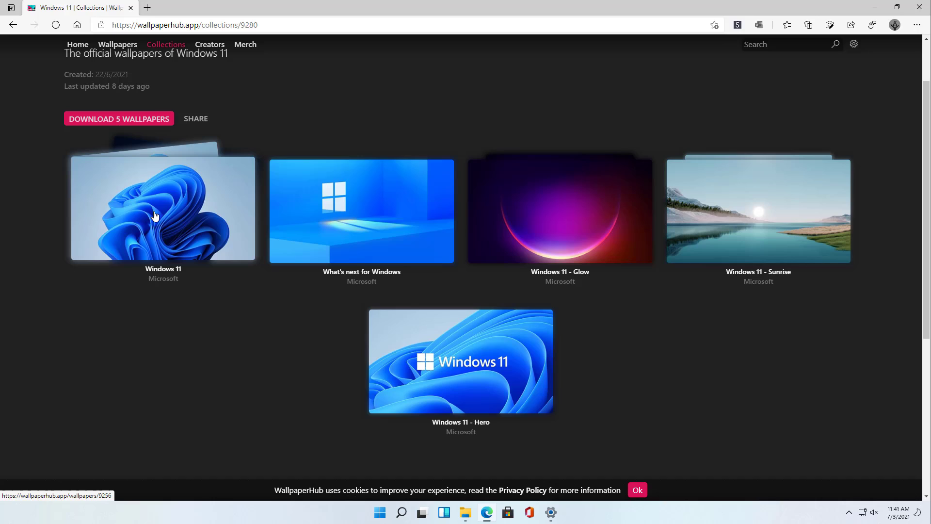
{"action": "mouse_move", "coordinate": [173, 219]}
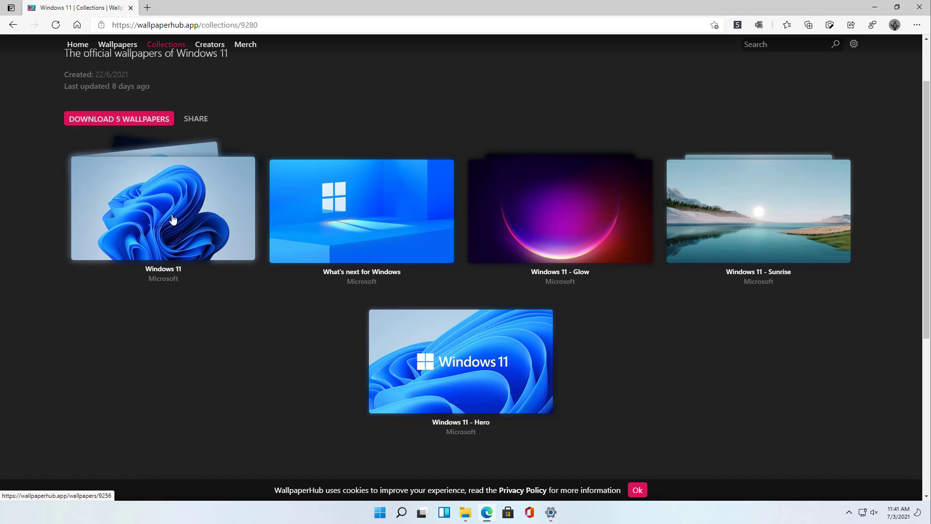
{"action": "mouse_move", "coordinate": [184, 221]}
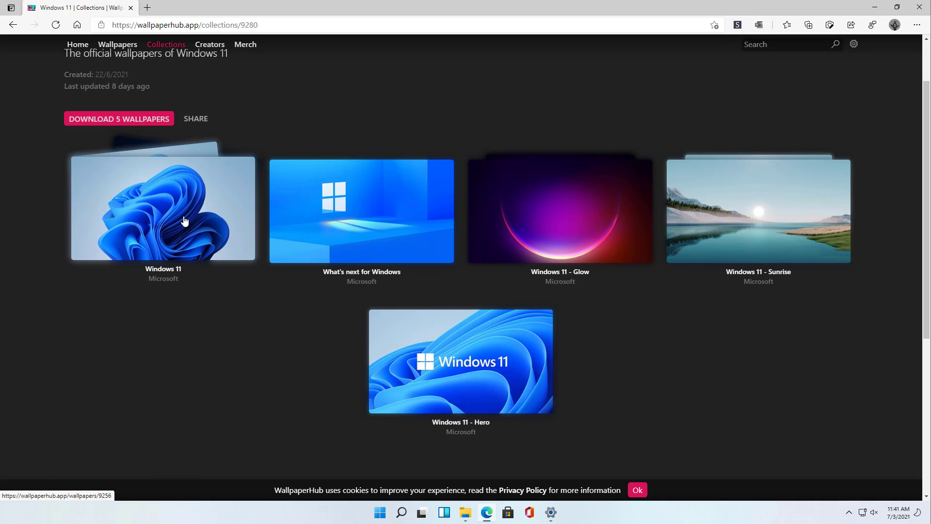
Open the Windows 11 bloom wallpaper page and list the Light - Upscaled download sizes.
{"action": "left_click", "coordinate": [163, 207]}
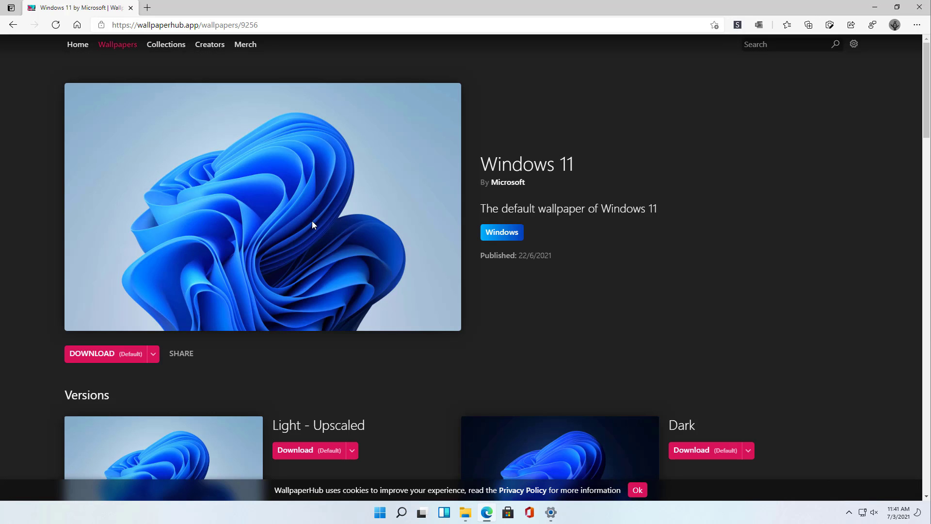
{"action": "scroll", "scroll_direction": "down", "scroll_amount": 3}
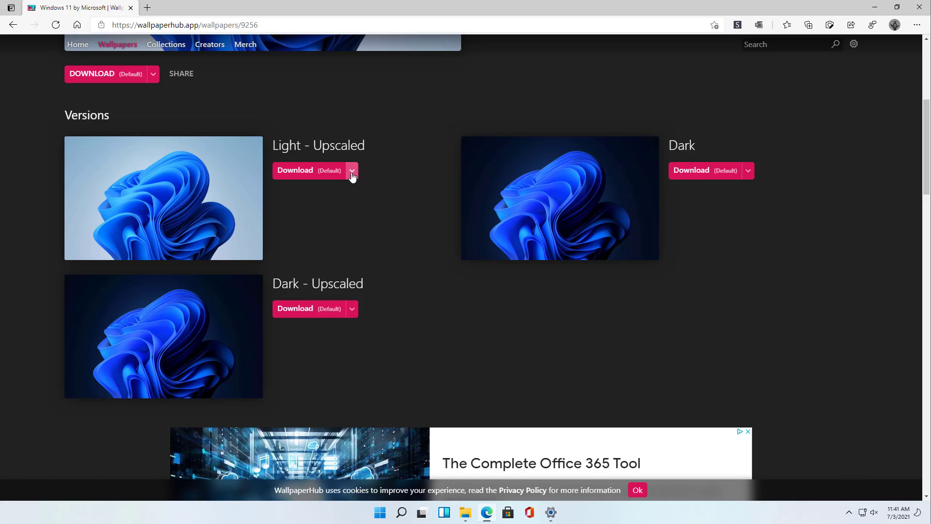
{"action": "left_click", "coordinate": [351, 171]}
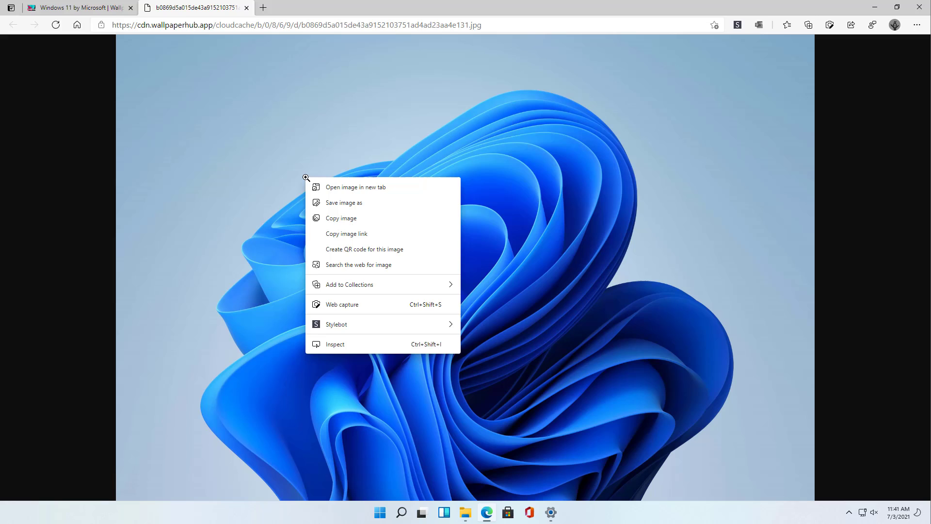
{"action": "mouse_move", "coordinate": [343, 202]}
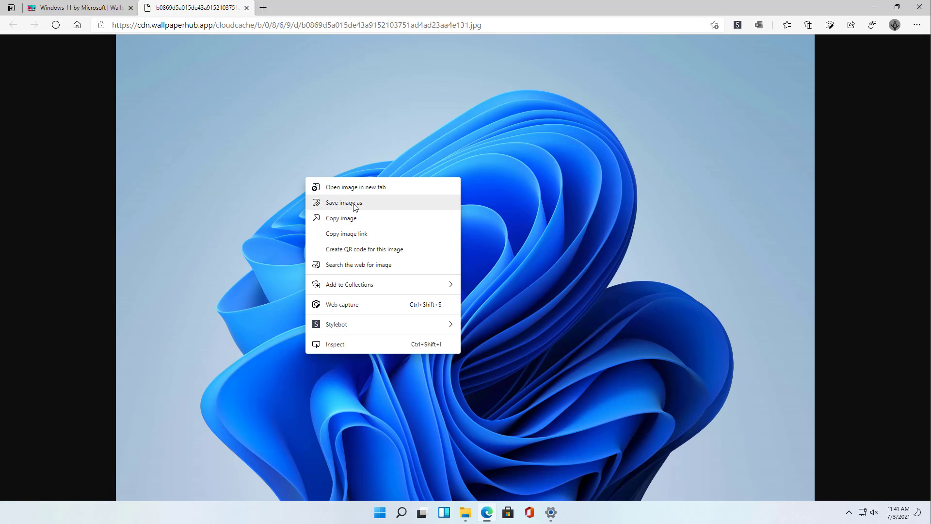
Save the full-size Light - Upscaled bloom wallpaper as a JPEG to Downloads.
{"action": "left_click", "coordinate": [343, 203]}
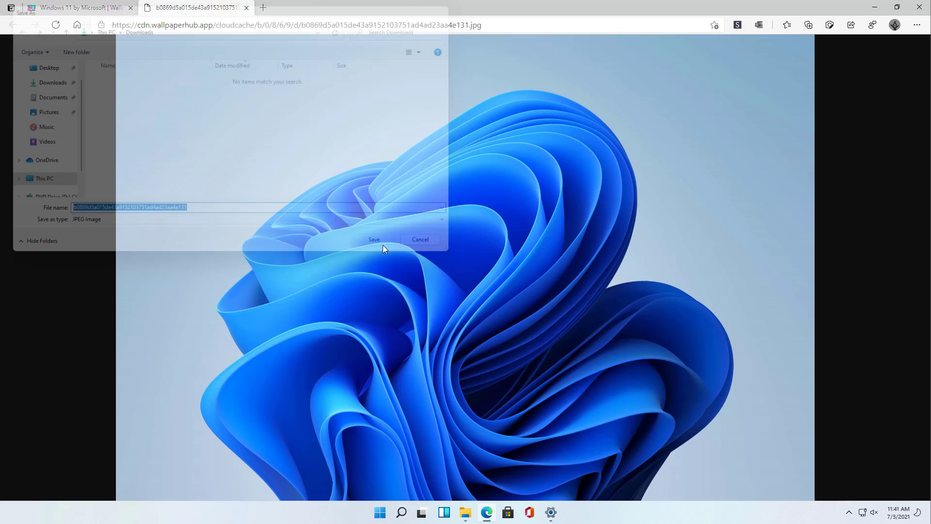
{"action": "left_click", "coordinate": [374, 240]}
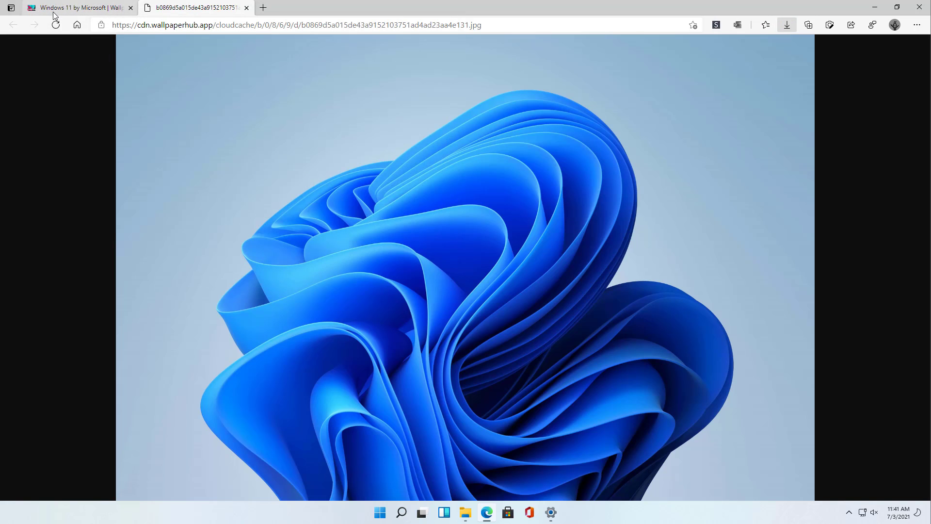
Return to the Windows 11 collection and check the Windows 11 - Sunrise wallpaper page.
{"action": "left_click", "coordinate": [13, 25]}
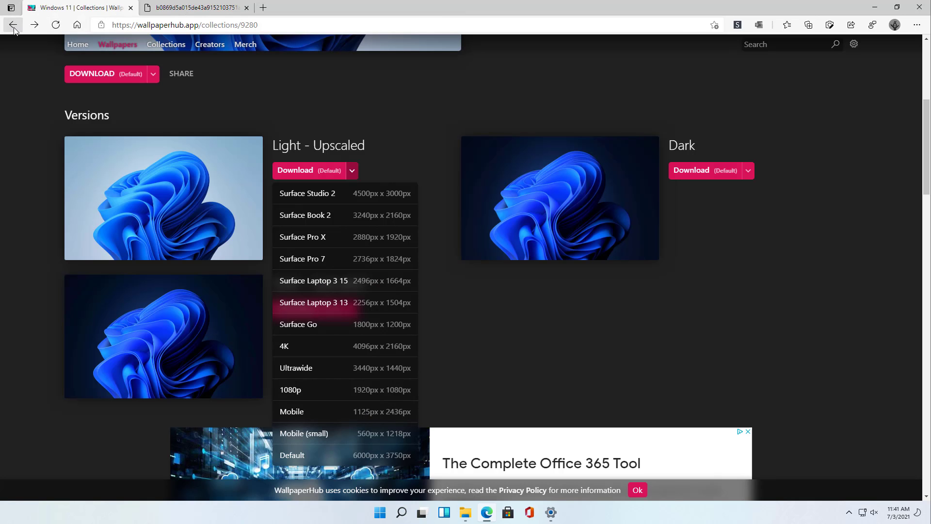
{"action": "left_click", "coordinate": [13, 25]}
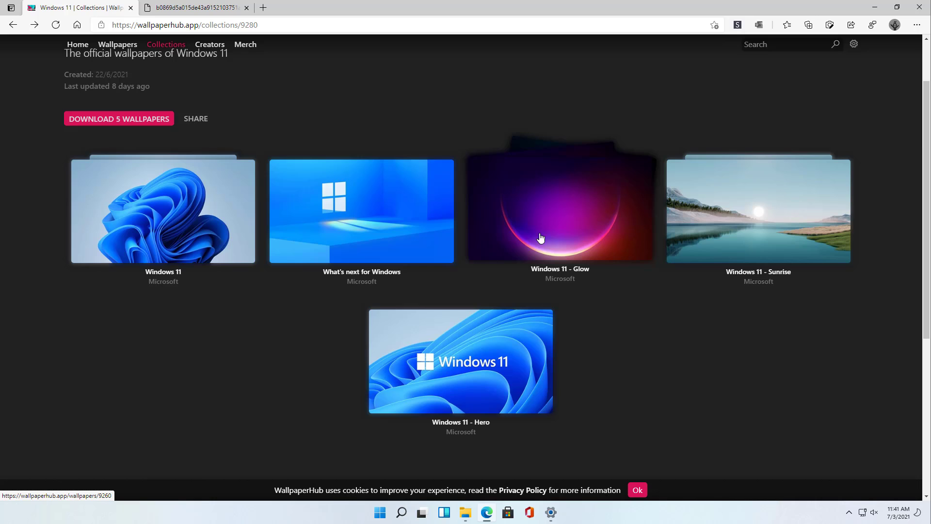
{"action": "mouse_move", "coordinate": [567, 237]}
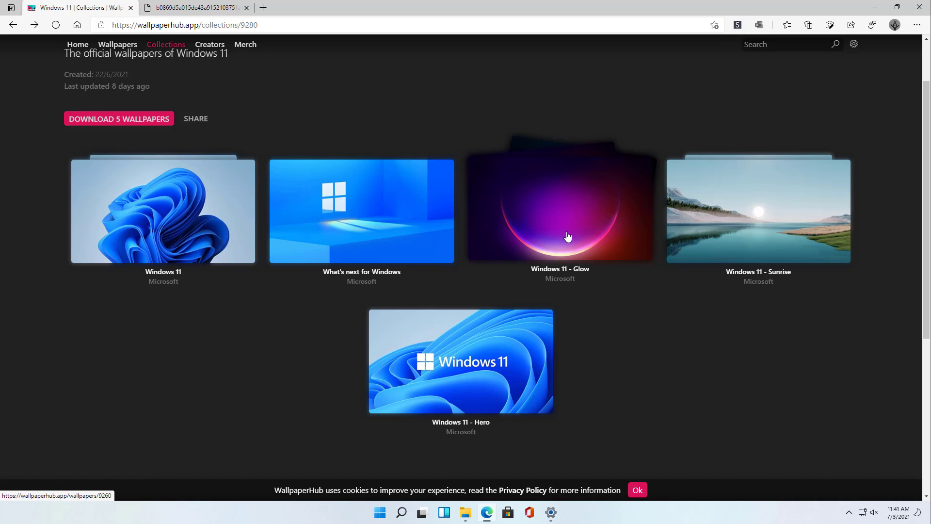
{"action": "left_click", "coordinate": [559, 211]}
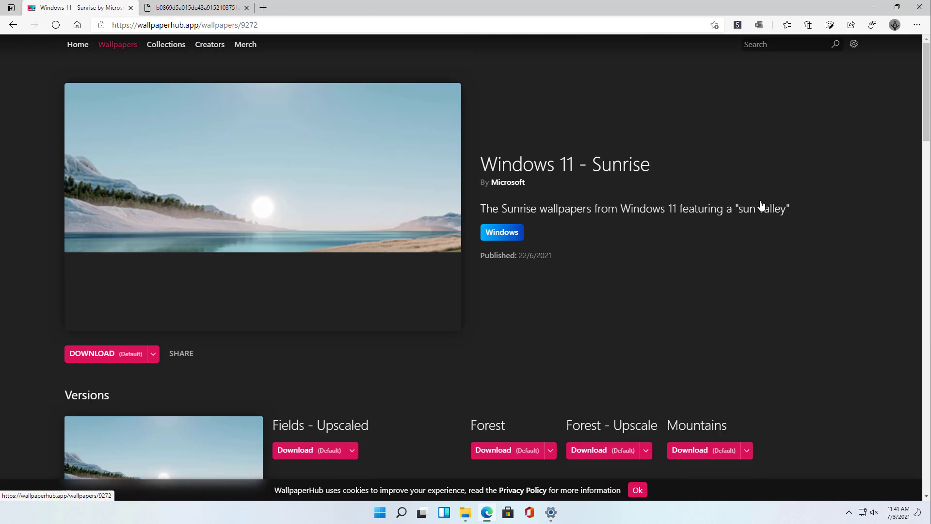
Go back and open the Windows 11 - Hero wallpaper page.
{"action": "scroll", "scroll_direction": "down", "scroll_amount": 3}
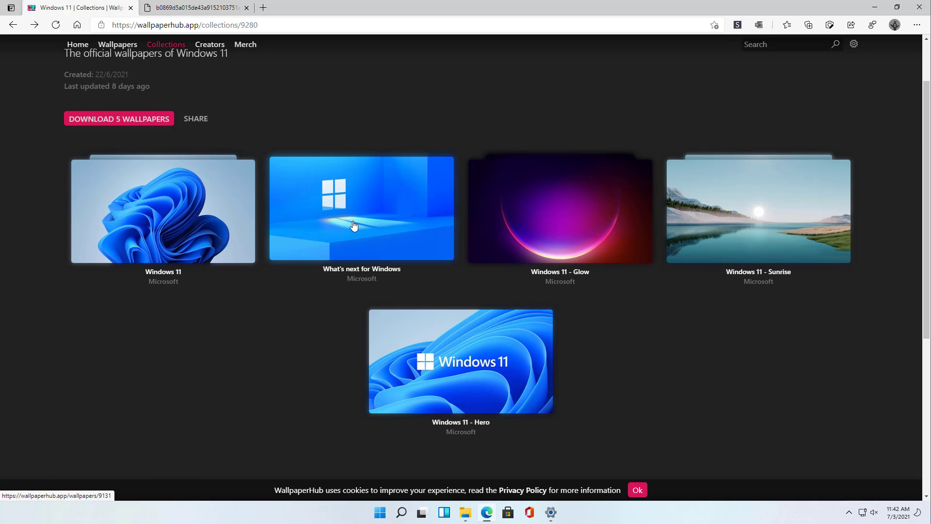
{"action": "left_click", "coordinate": [459, 361]}
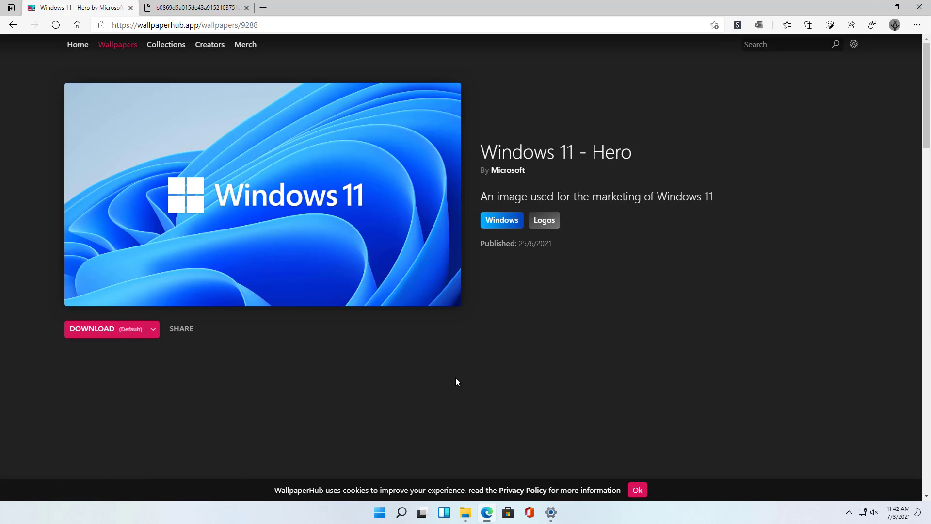